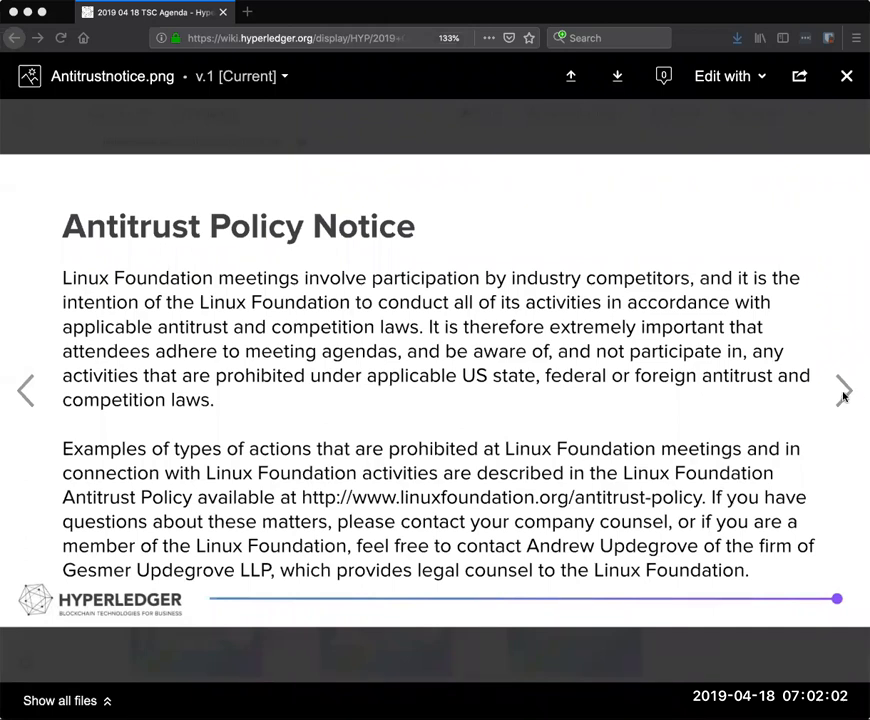
View the inclusive.png notice image, then close the attachment preview to return to the agenda
left_click(844, 390)
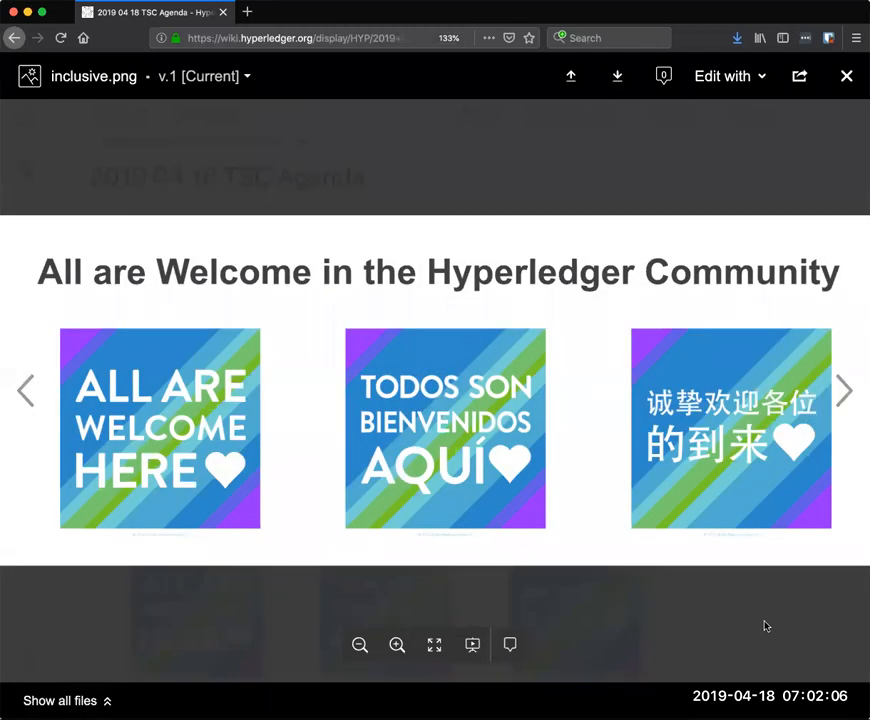
left_click(844, 76)
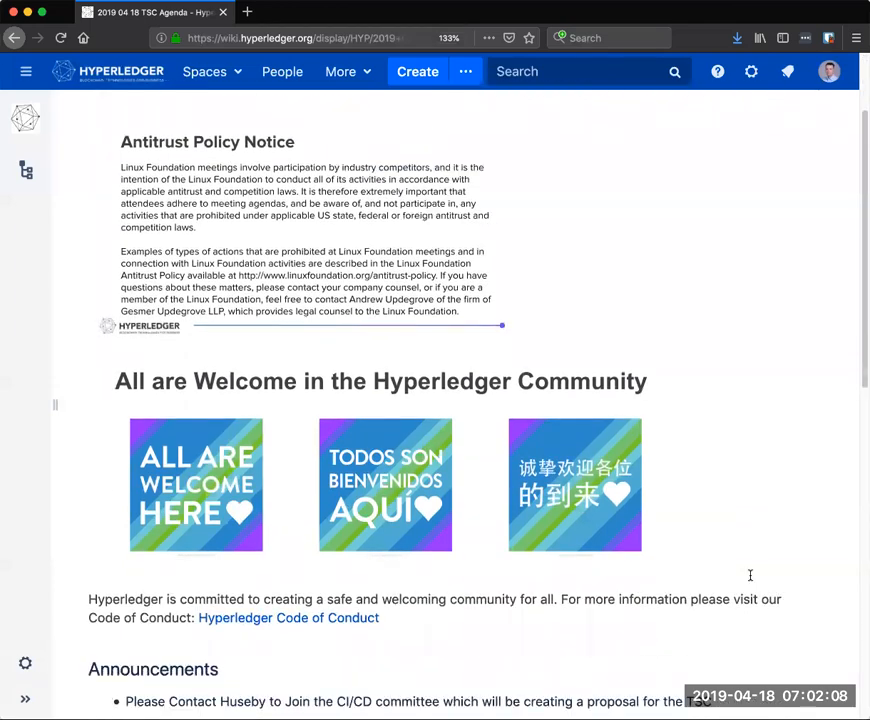
Scroll the agenda down to the Quarterly reports, Upcoming reports and Backlog sections
scroll("down", 3)
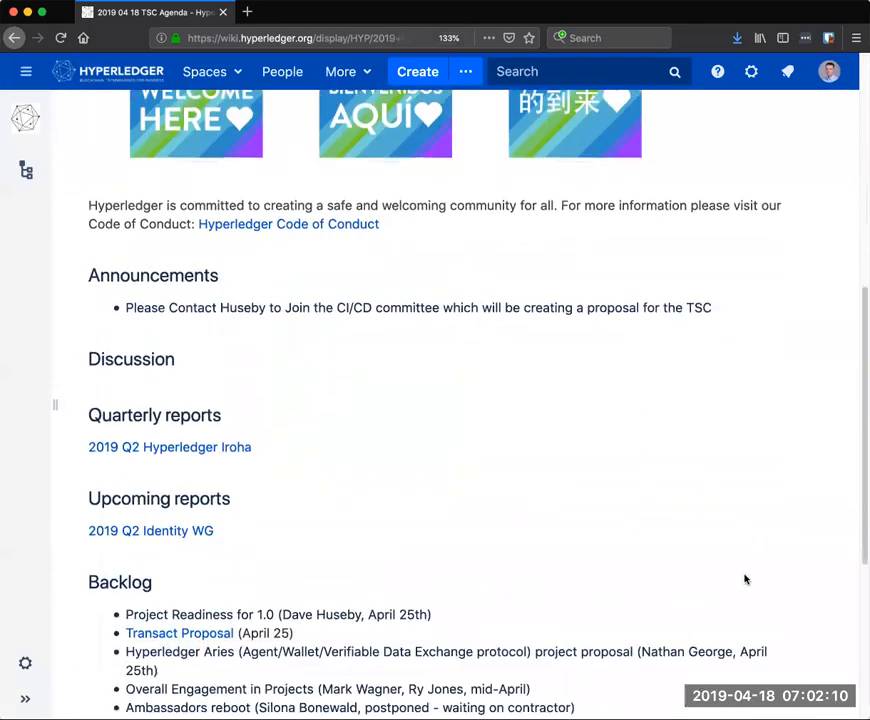
scroll("down", 3)
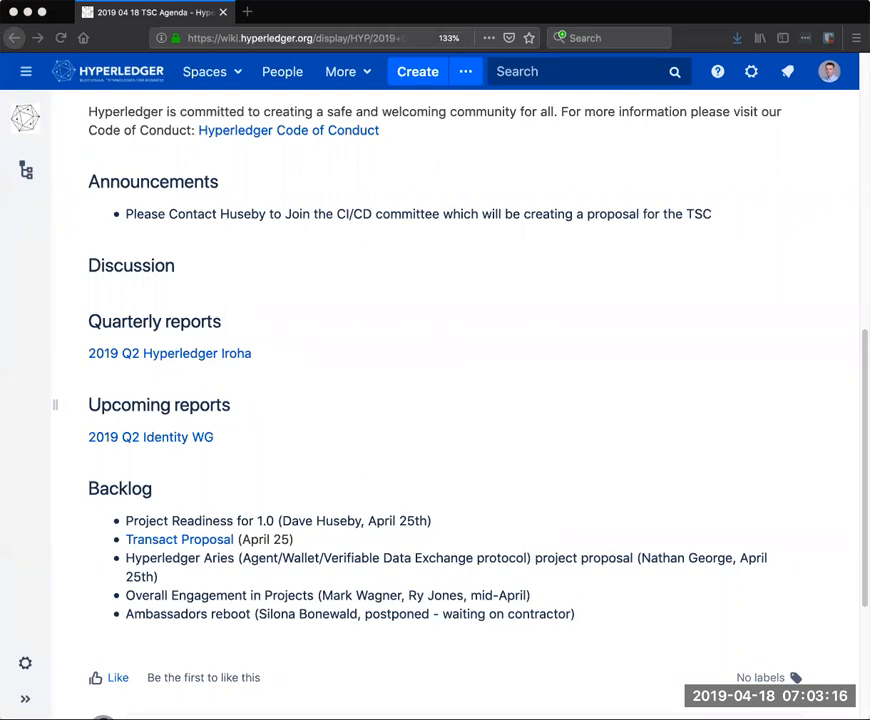
mouse_move(144, 364)
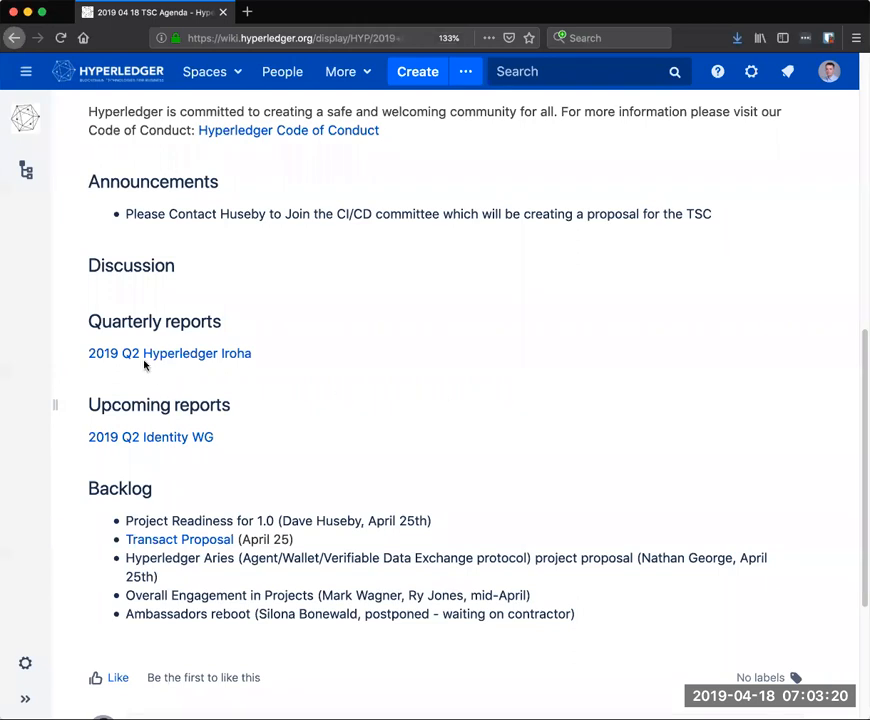
left_click(170, 352)
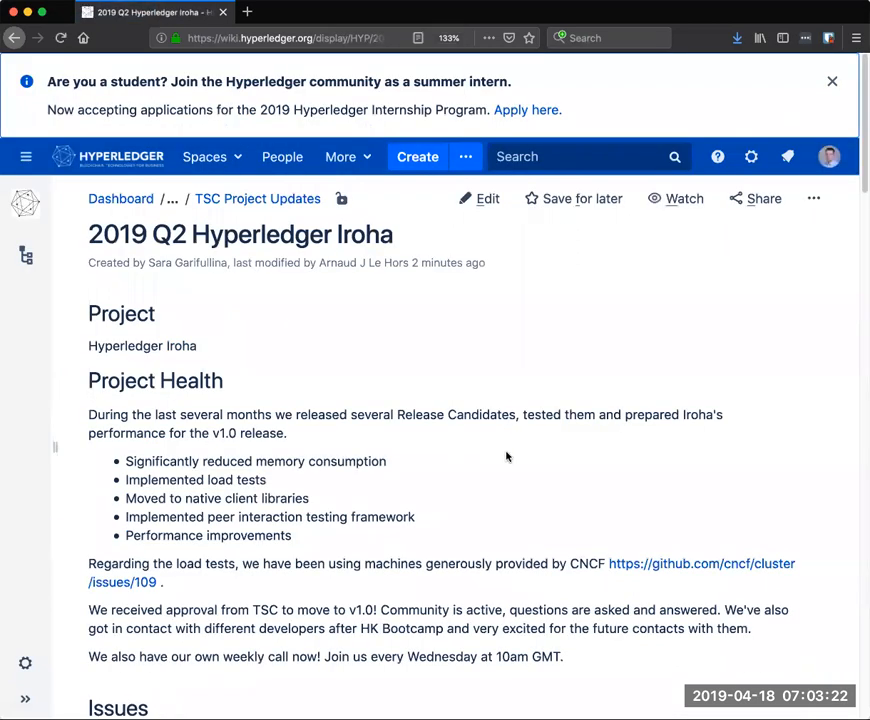
scroll("down", 3)
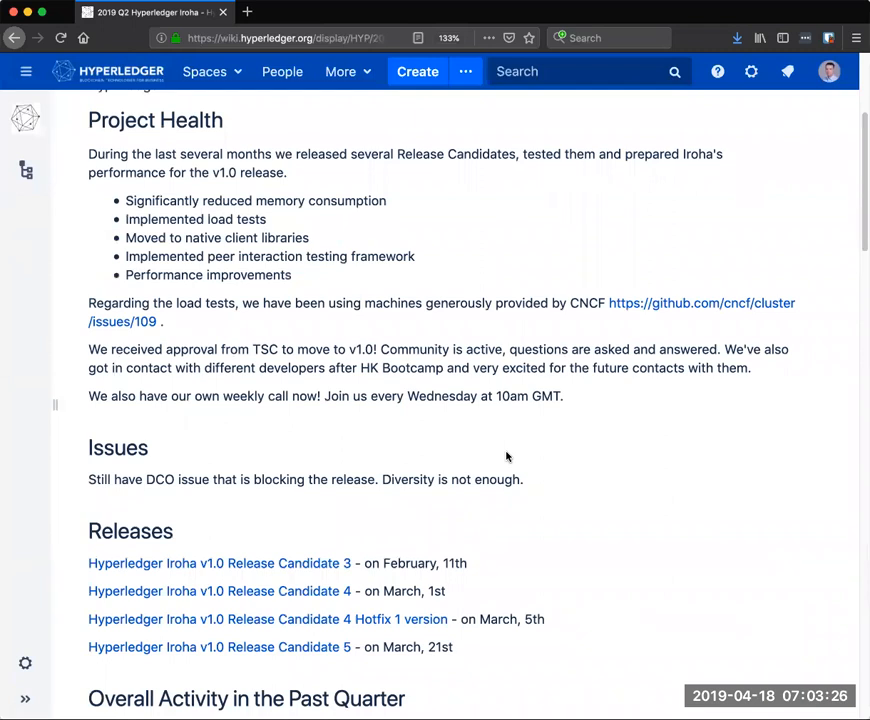
mouse_move(620, 436)
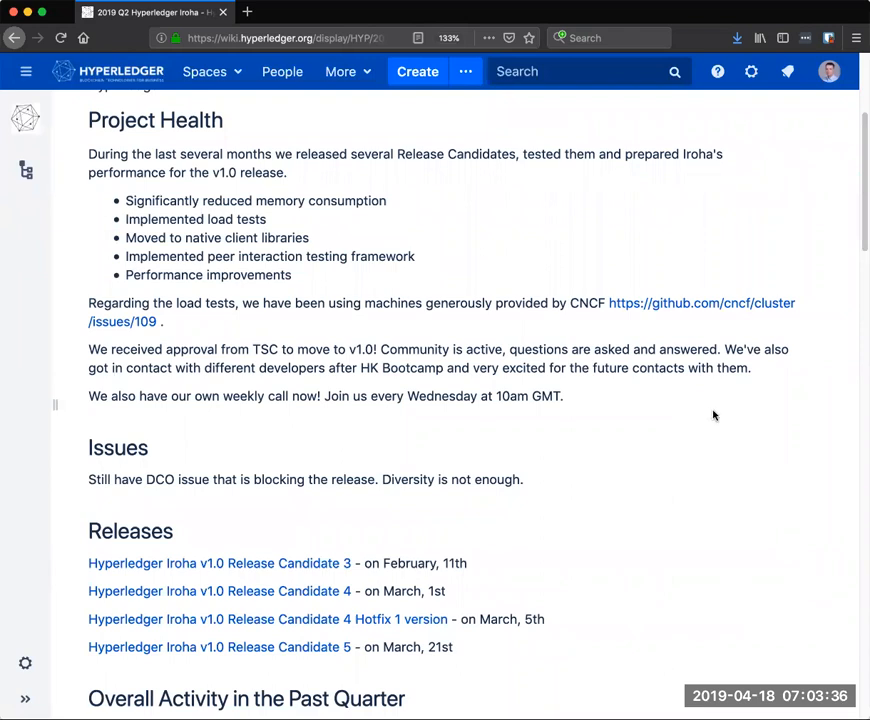
mouse_move(728, 400)
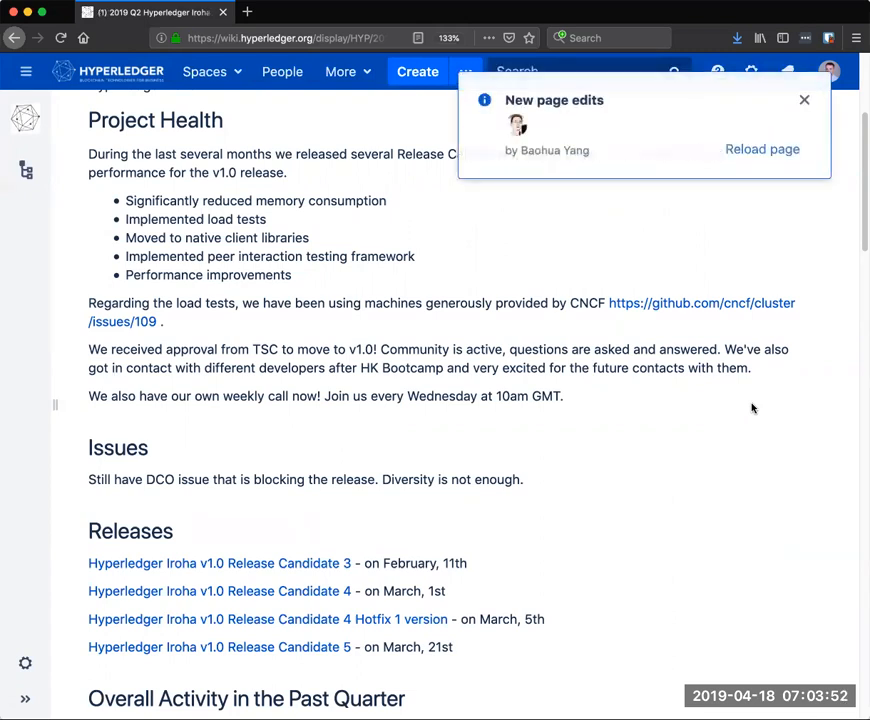
Dismiss the 'New page edits' notice over the Iroha Project Health section
left_click(762, 148)
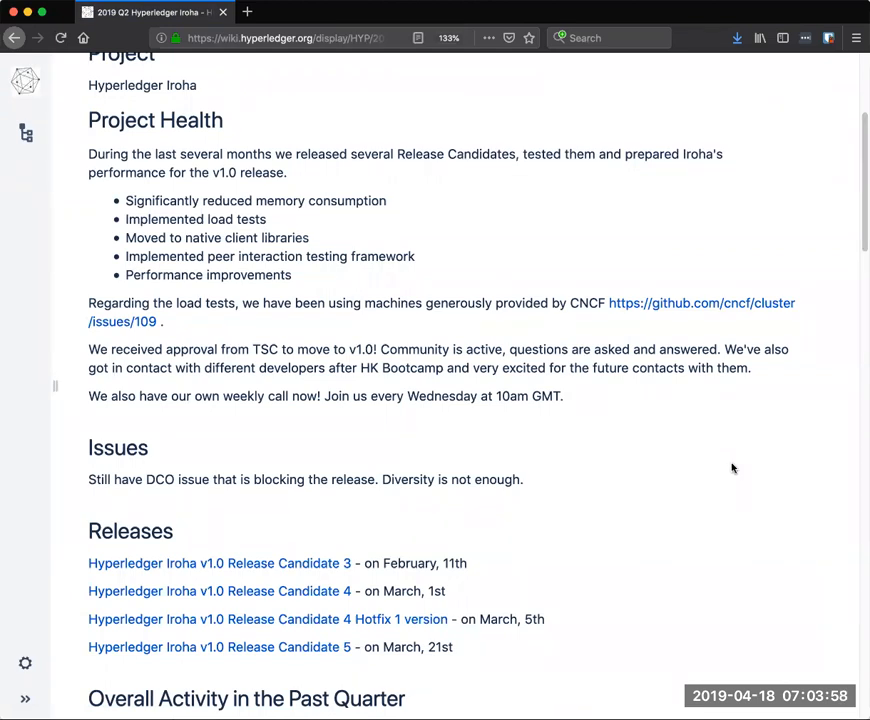
mouse_move(740, 462)
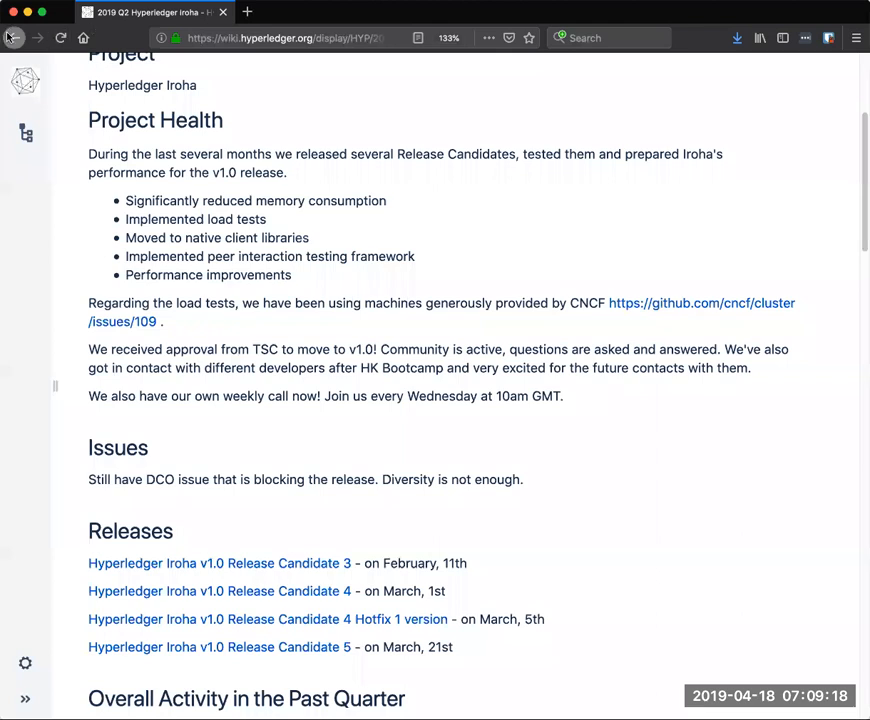
left_click(14, 38)
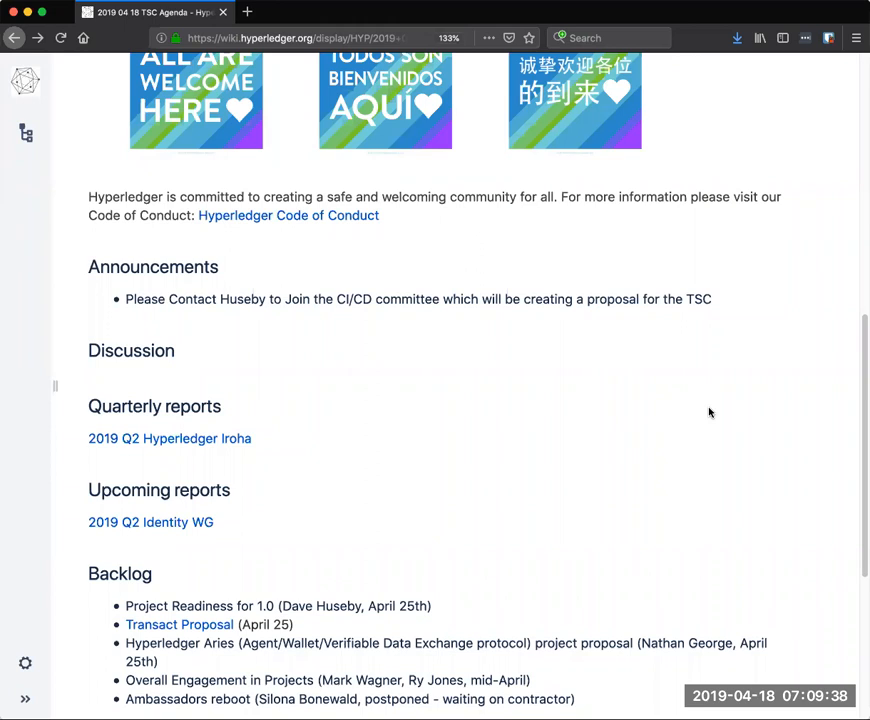
mouse_move(698, 408)
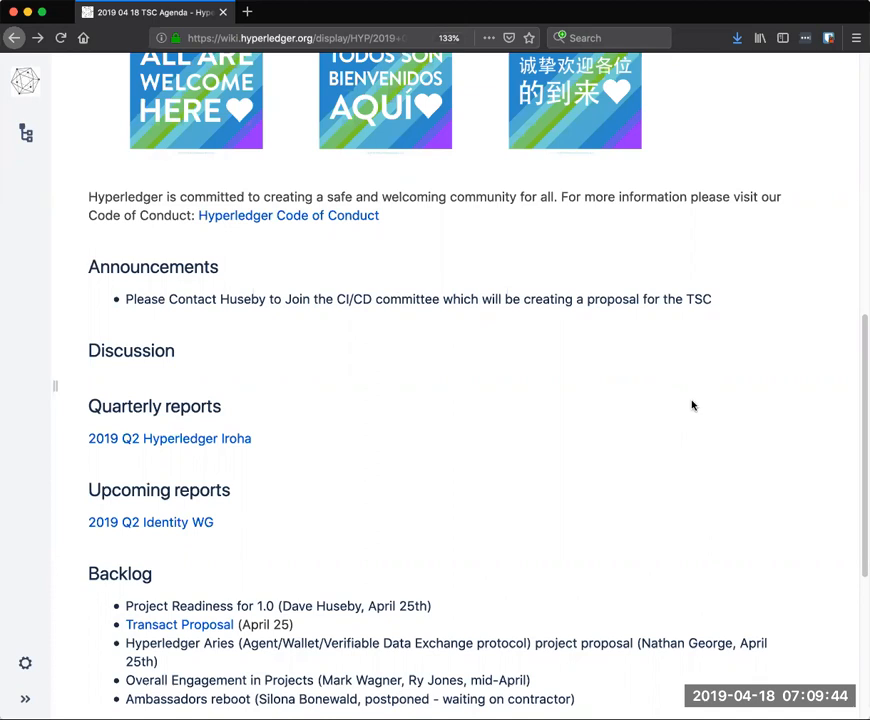
mouse_move(348, 544)
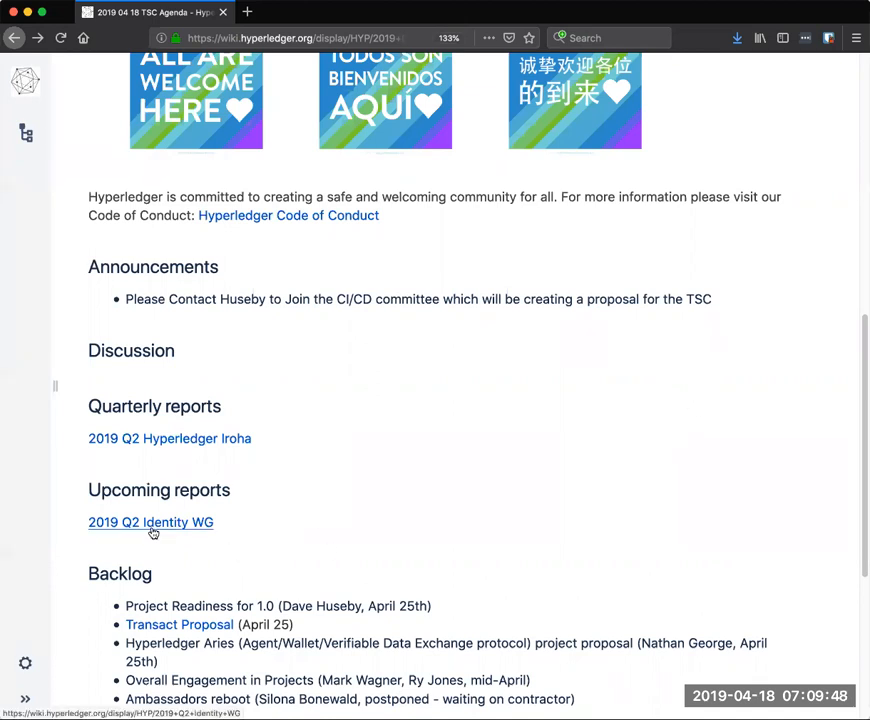
left_click(150, 522)
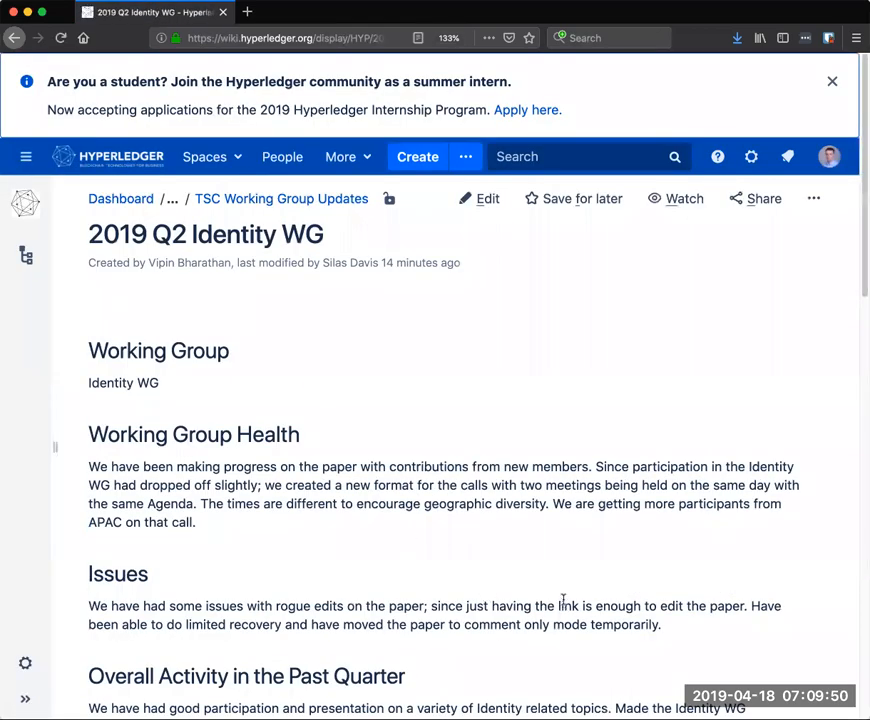
scroll("down", 3)
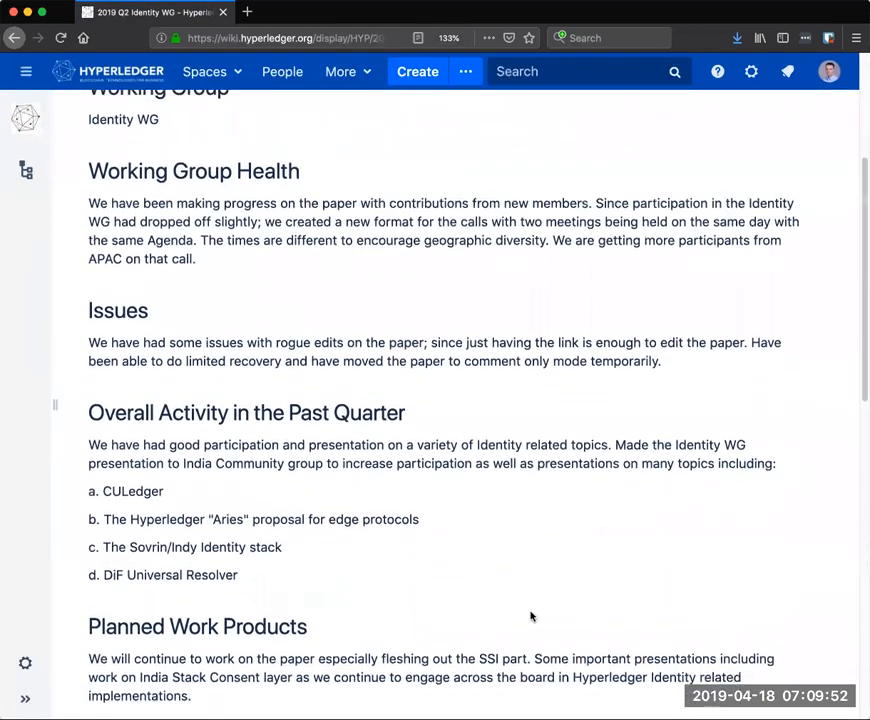
scroll("down", 3)
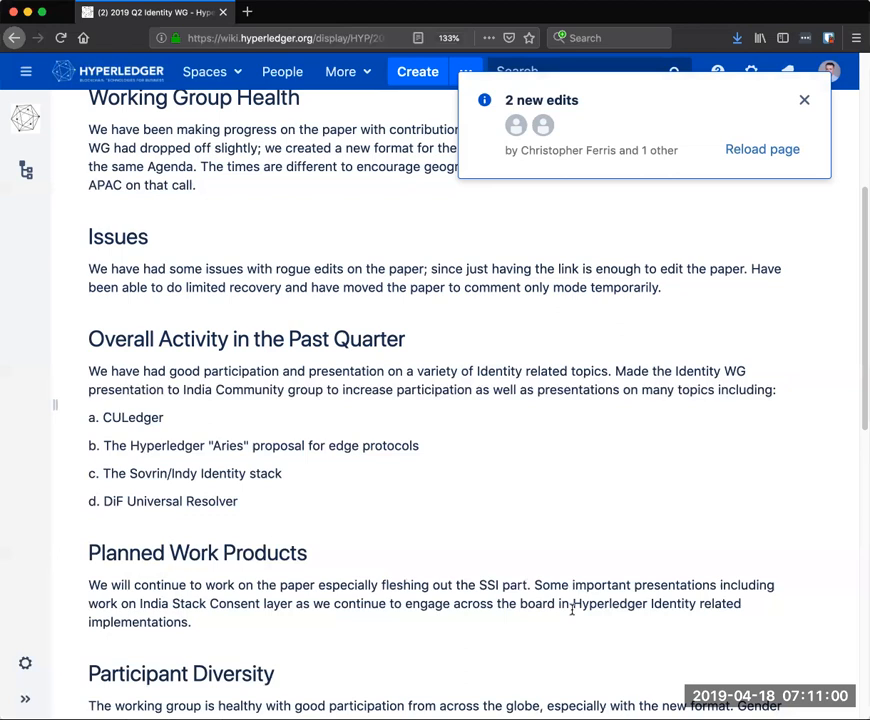
mouse_move(762, 172)
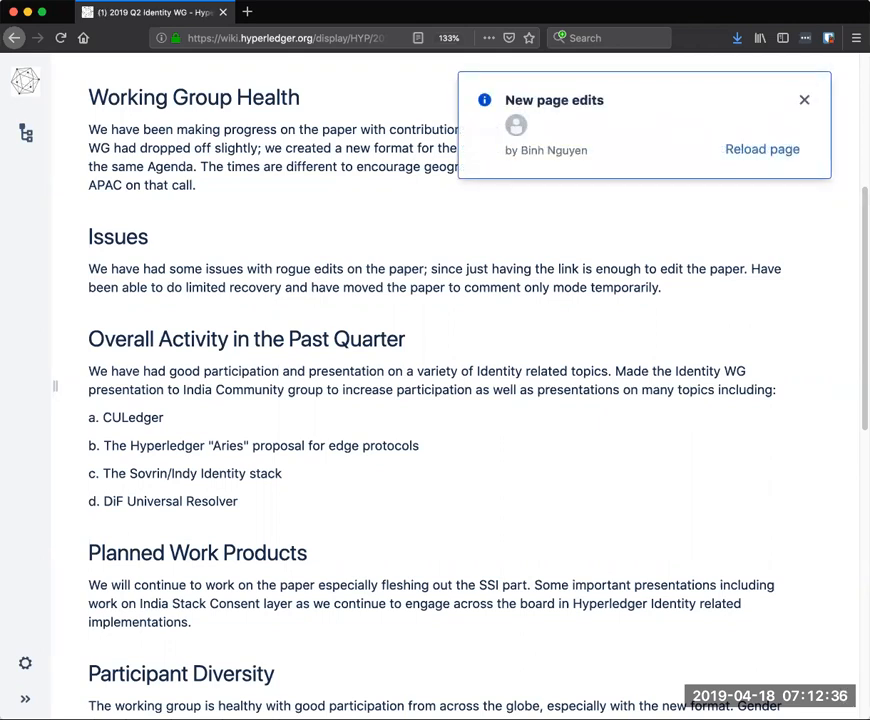
left_click(762, 148)
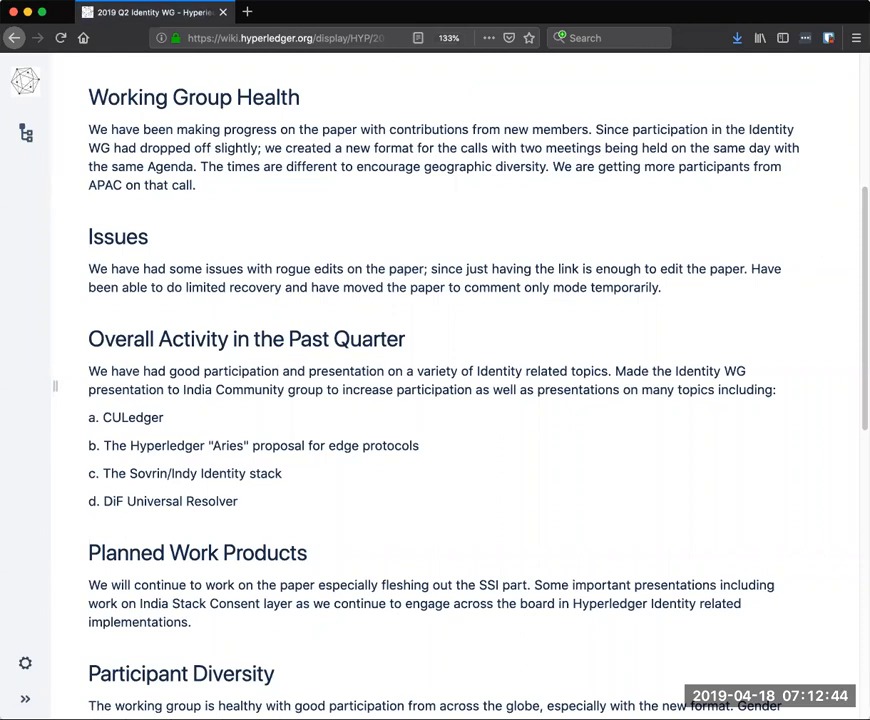
scroll("down", 3)
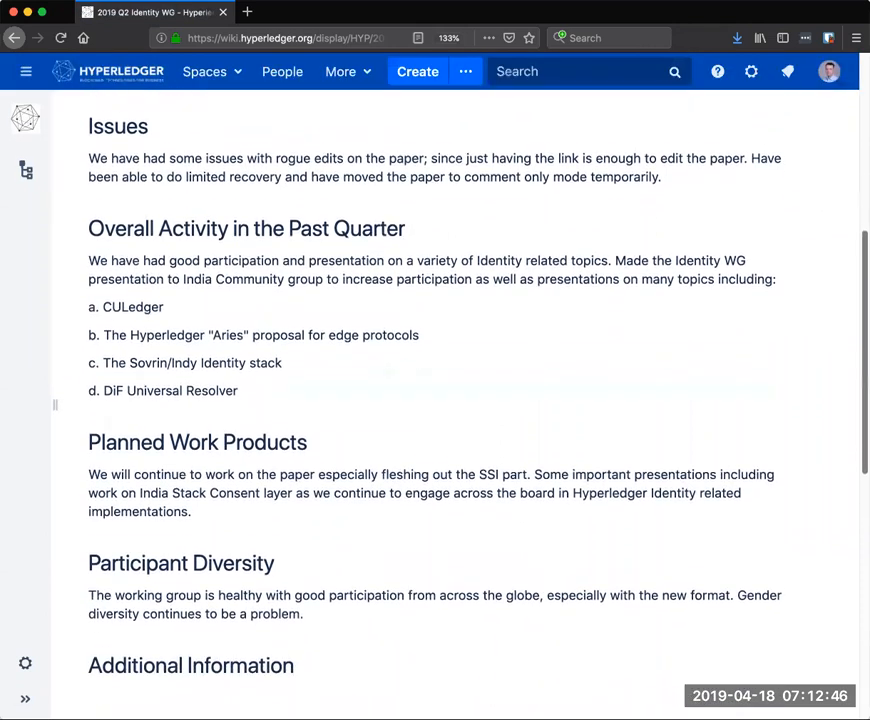
scroll("down", 3)
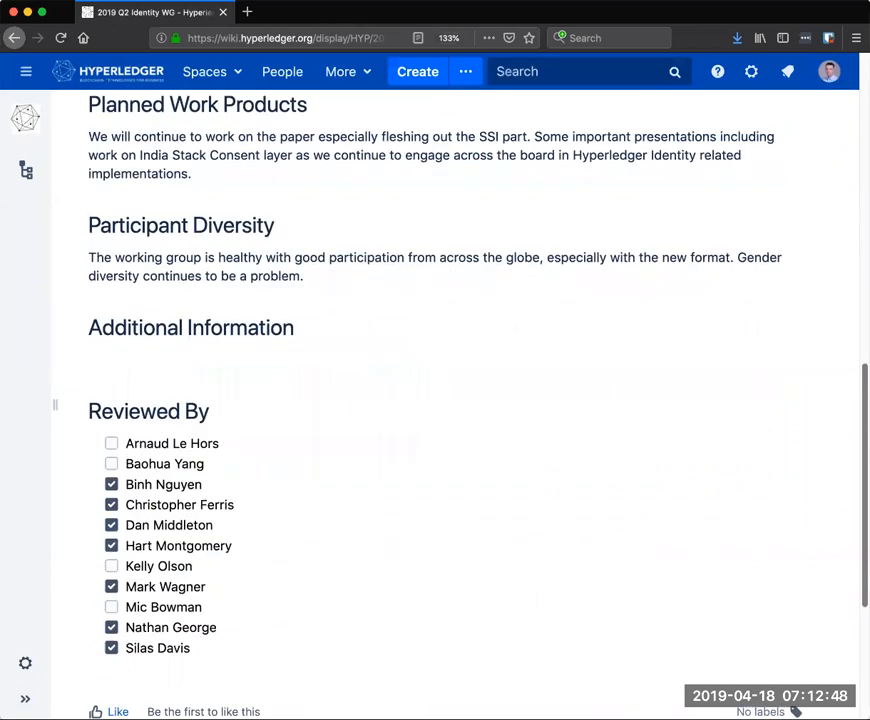
scroll("up", 3)
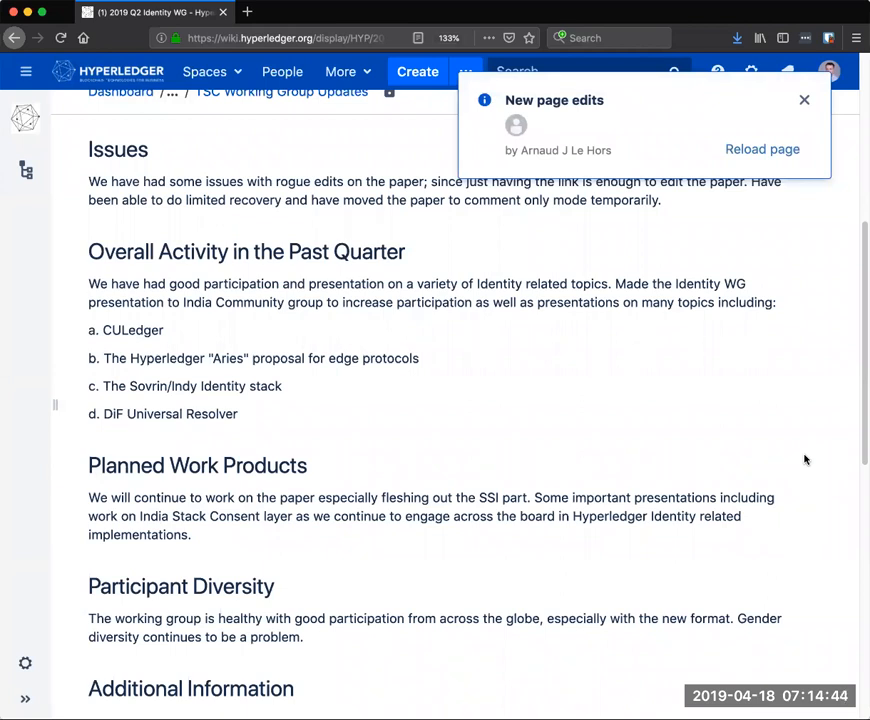
mouse_move(812, 112)
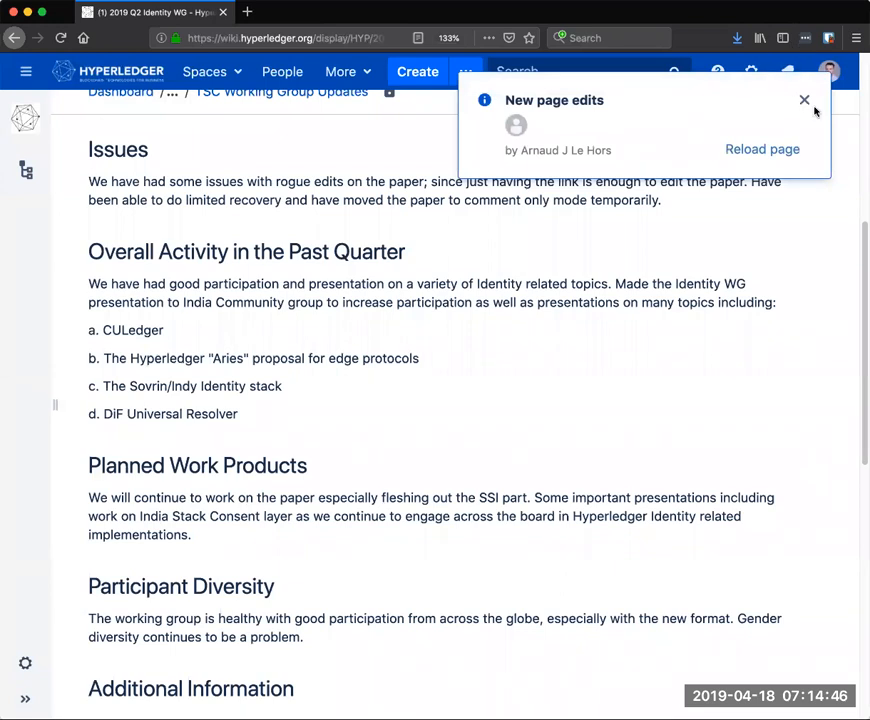
left_click(804, 100)
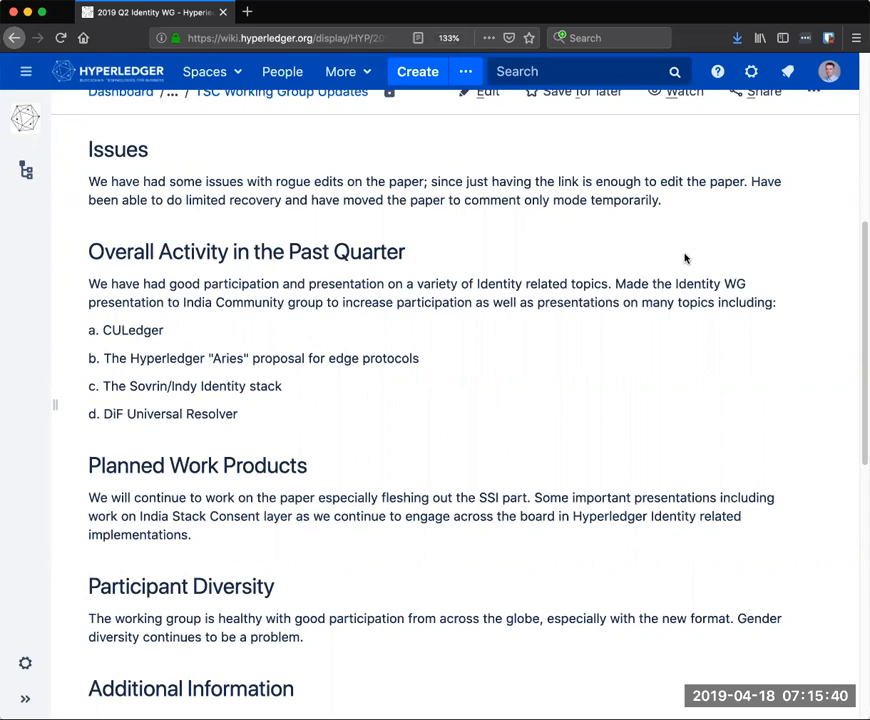
mouse_move(772, 324)
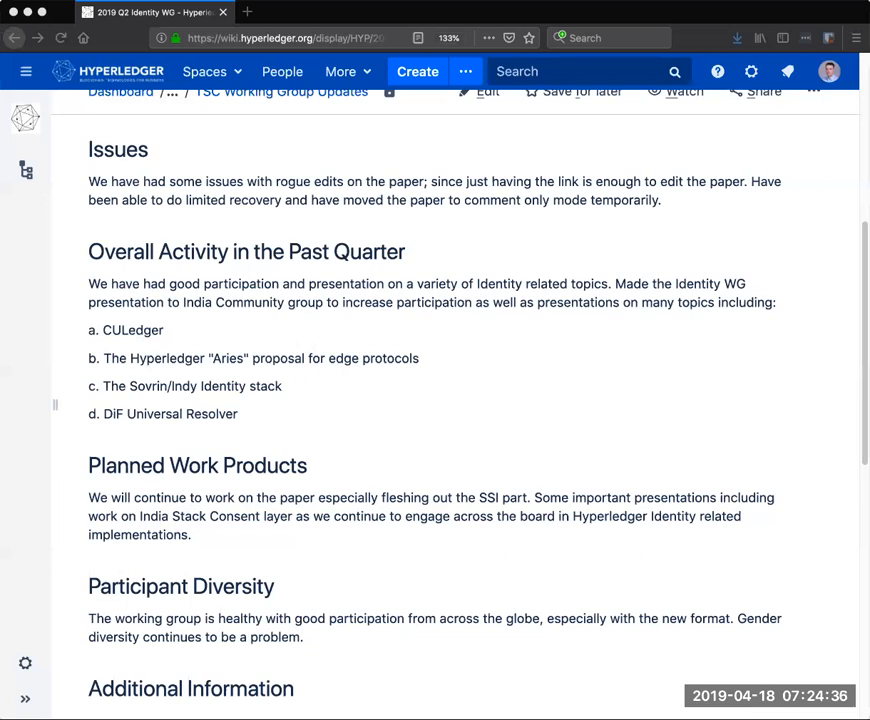
mouse_move(812, 230)
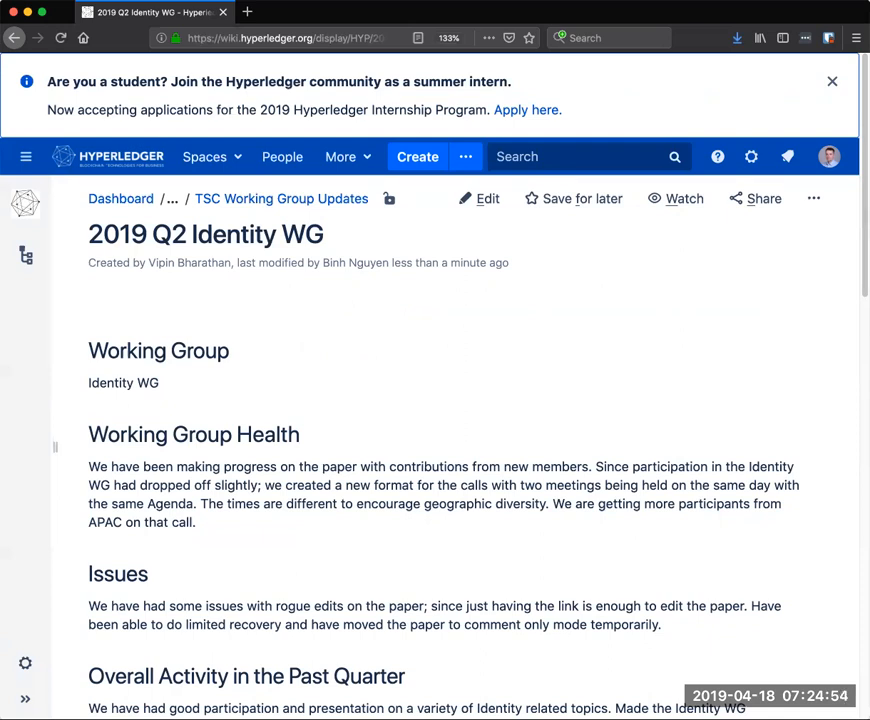
mouse_move(376, 232)
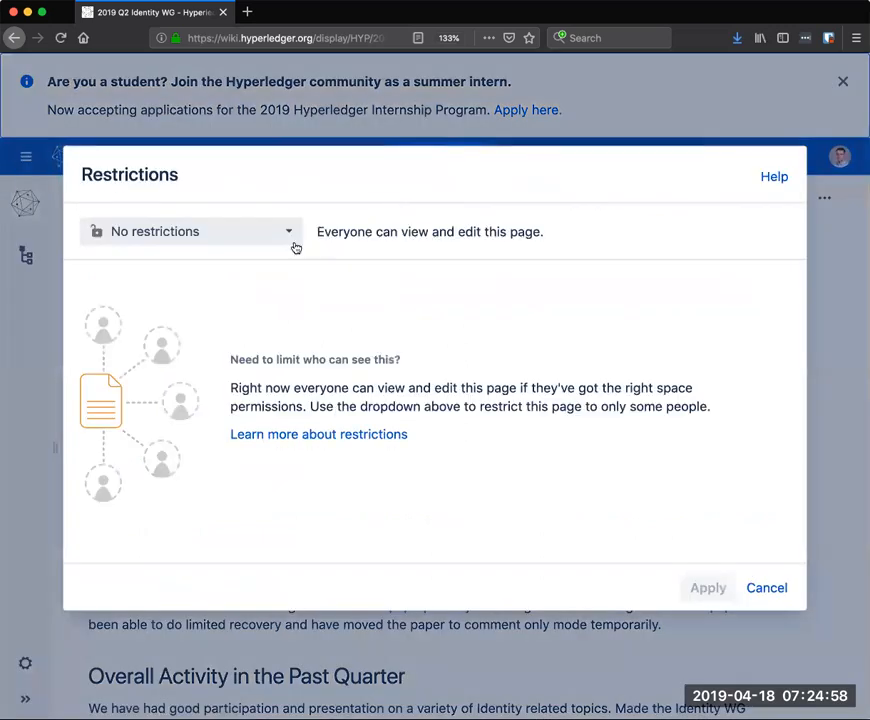
left_click(190, 232)
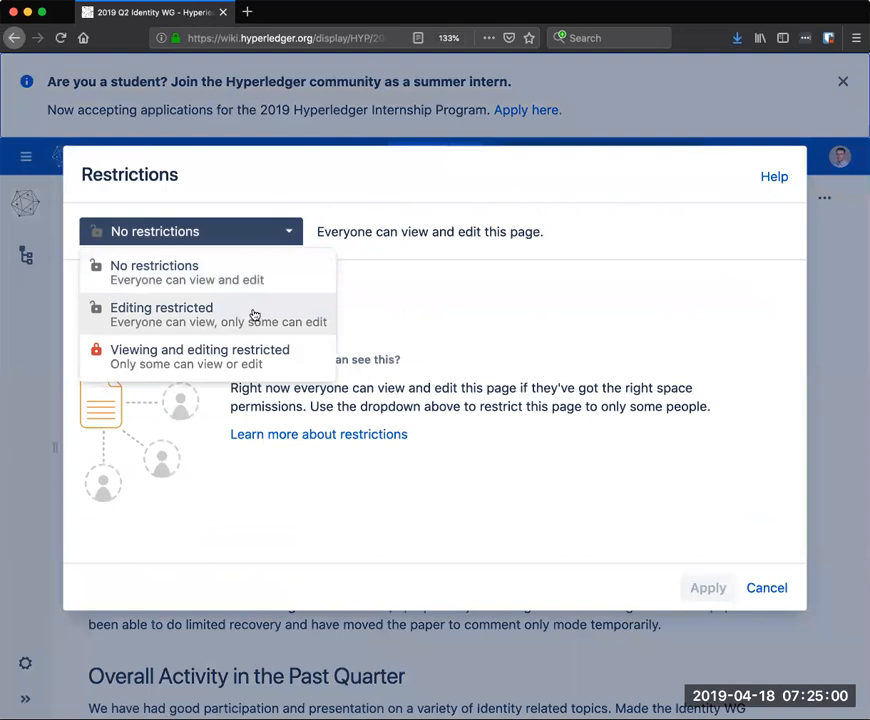
left_click(160, 308)
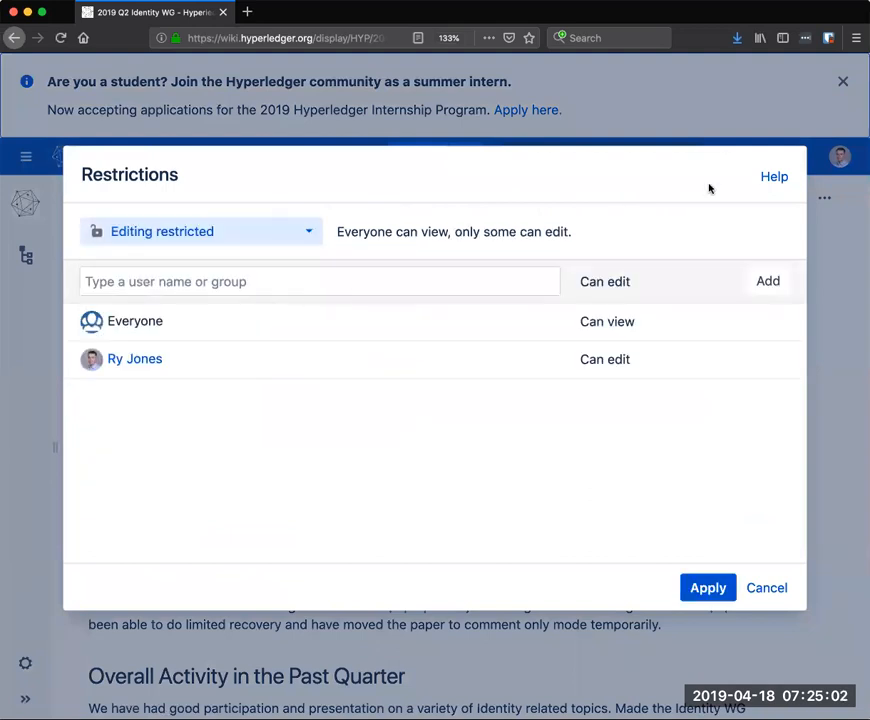
left_click(708, 588)
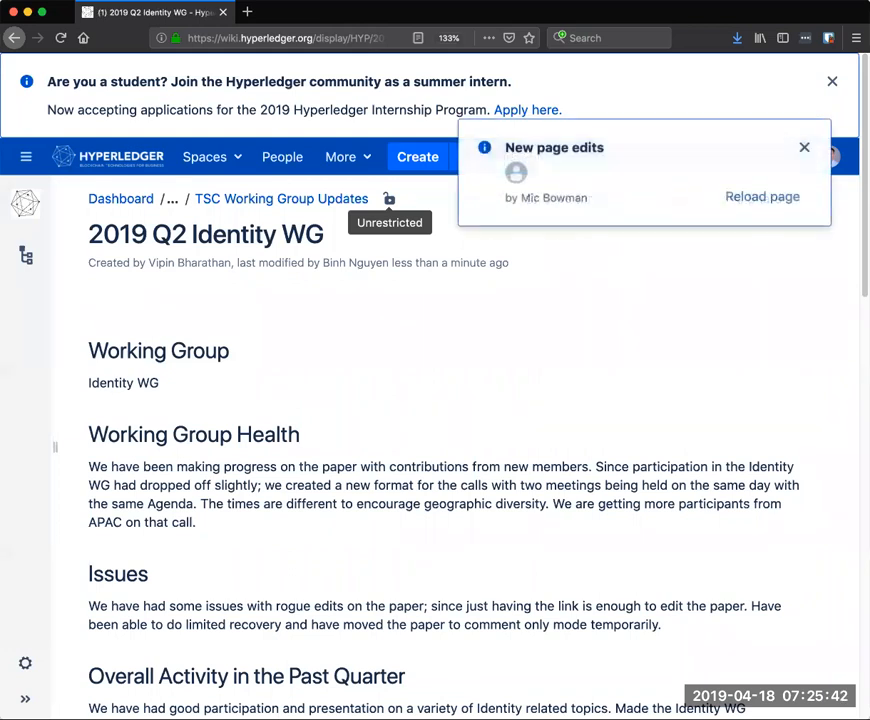
Reload the report, dismiss the internship announcement, and go back to the 2019-04-18 TSC Agenda page
left_click(762, 196)
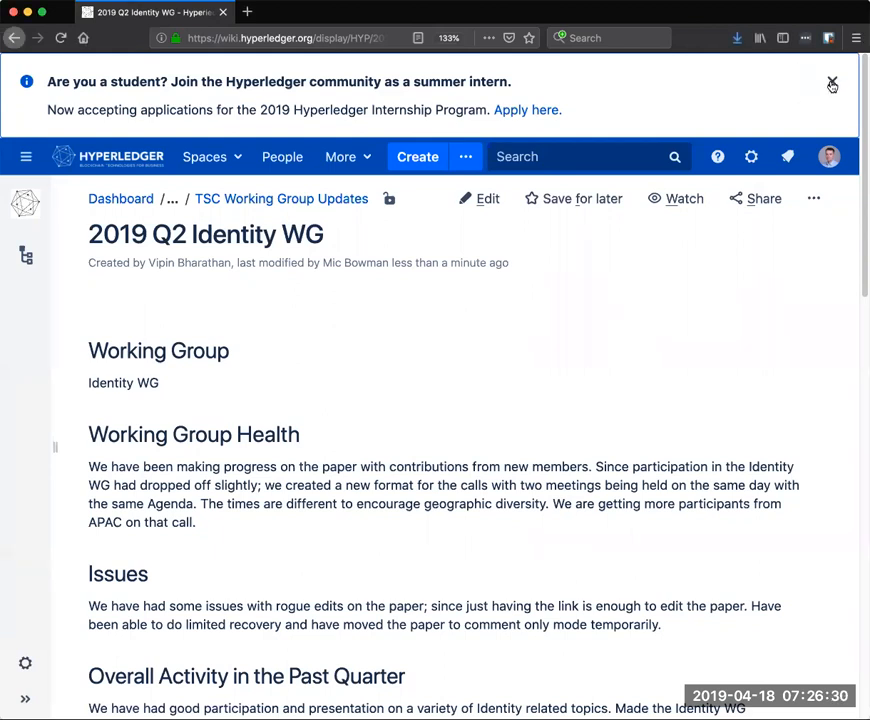
left_click(832, 84)
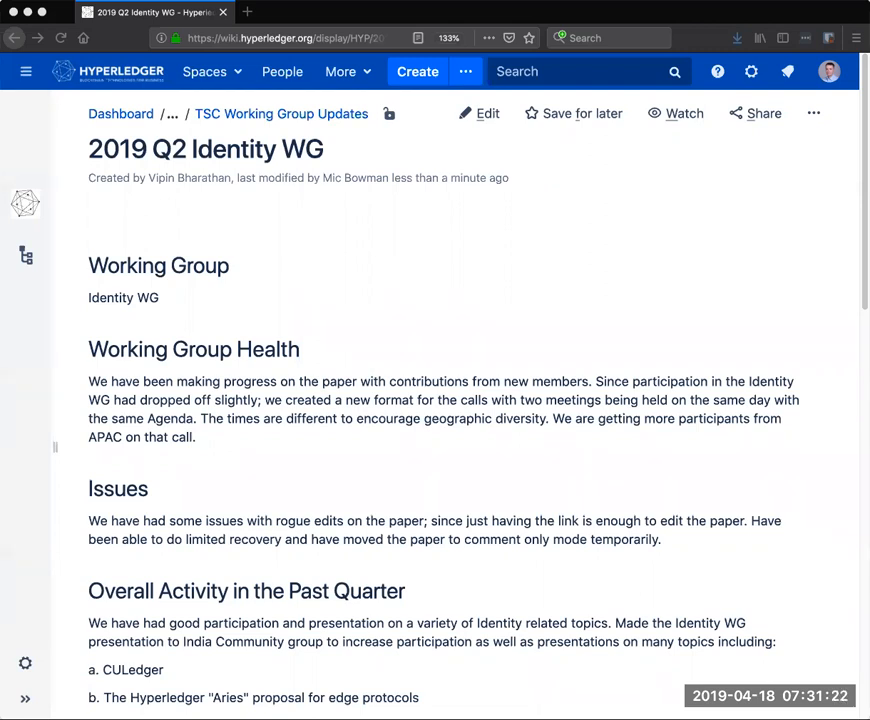
mouse_move(588, 160)
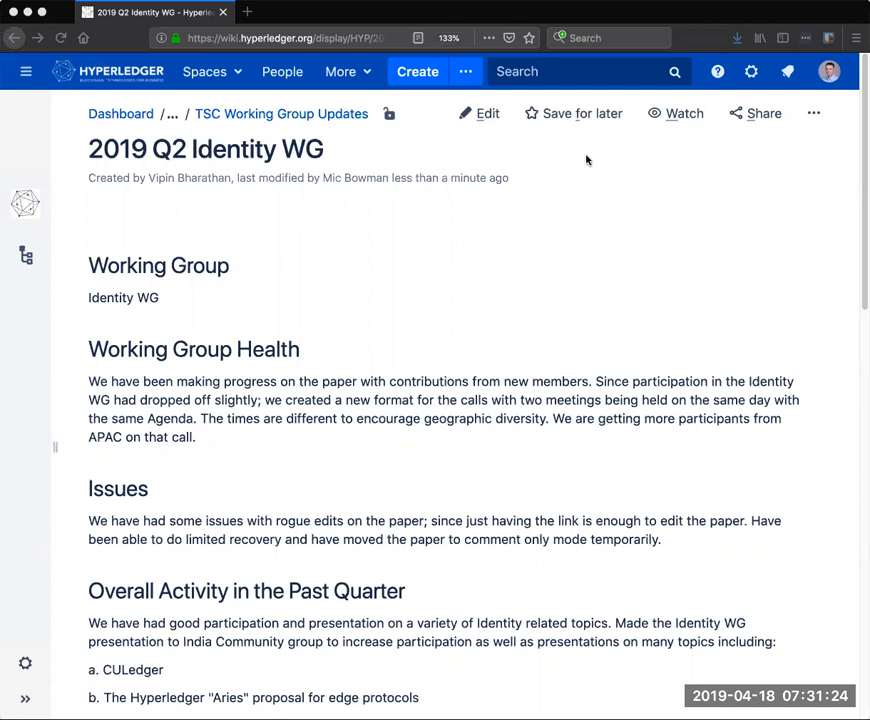
mouse_move(16, 38)
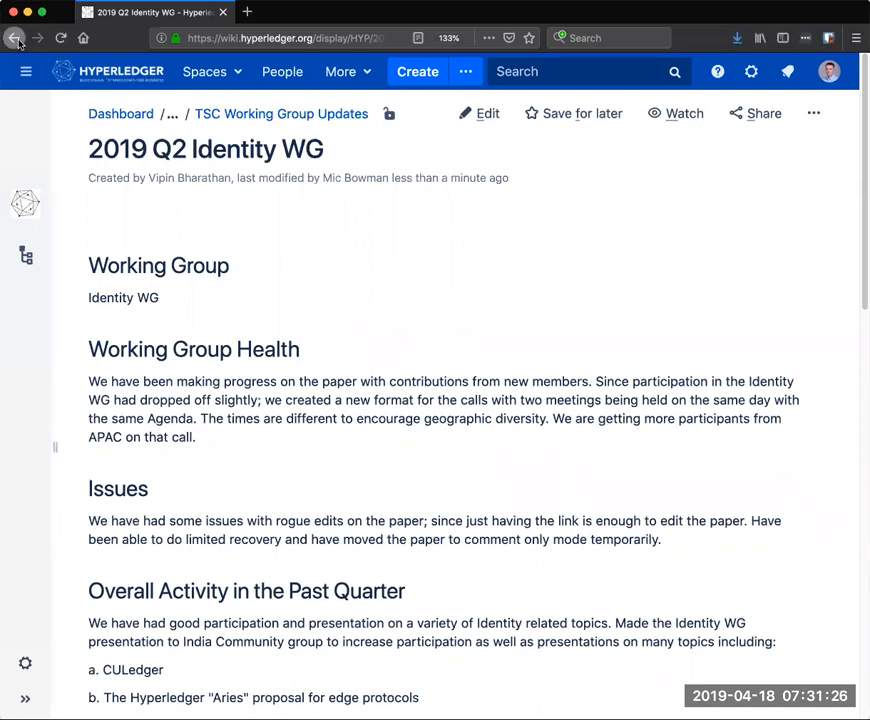
left_click(16, 38)
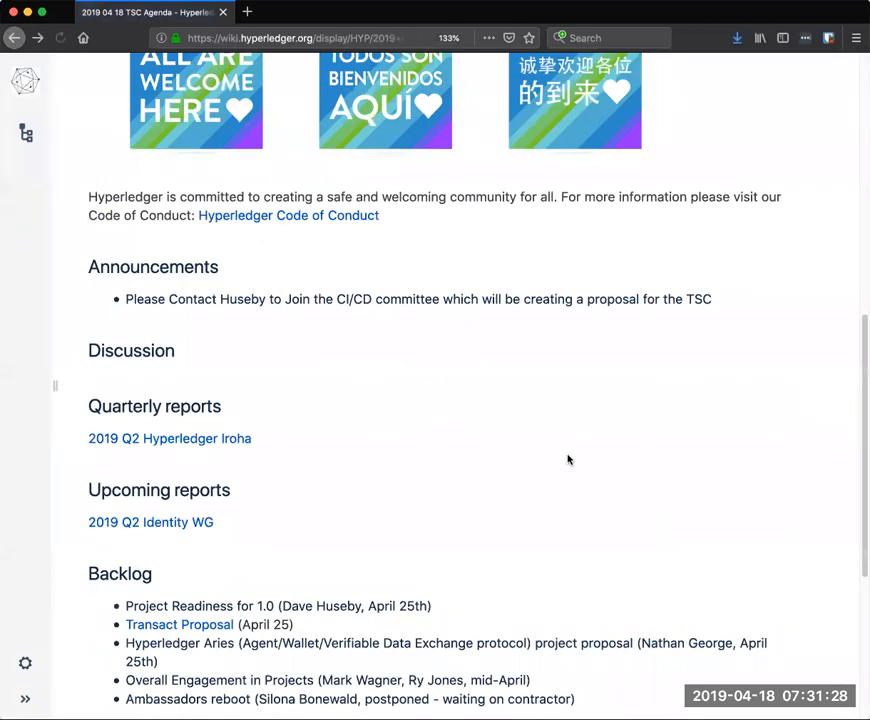